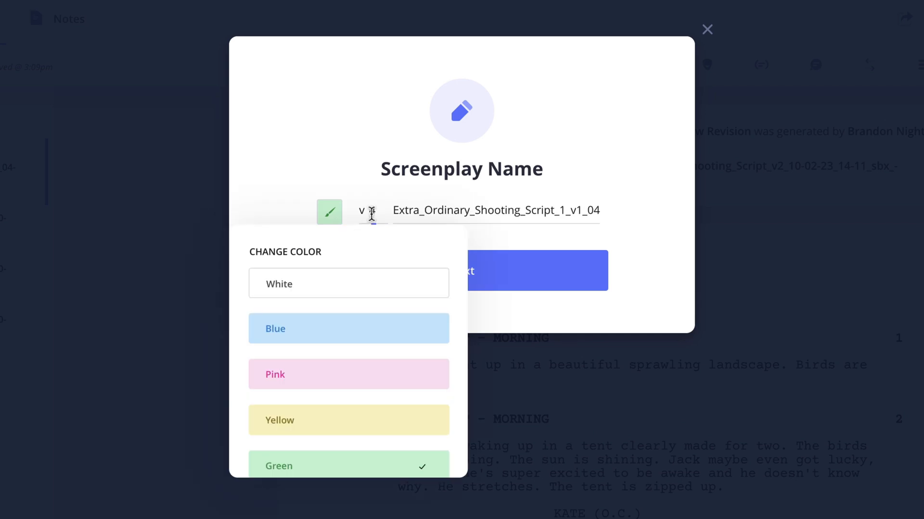
Dismiss the naming dialog and show the project's Stripboards page
click(707, 30)
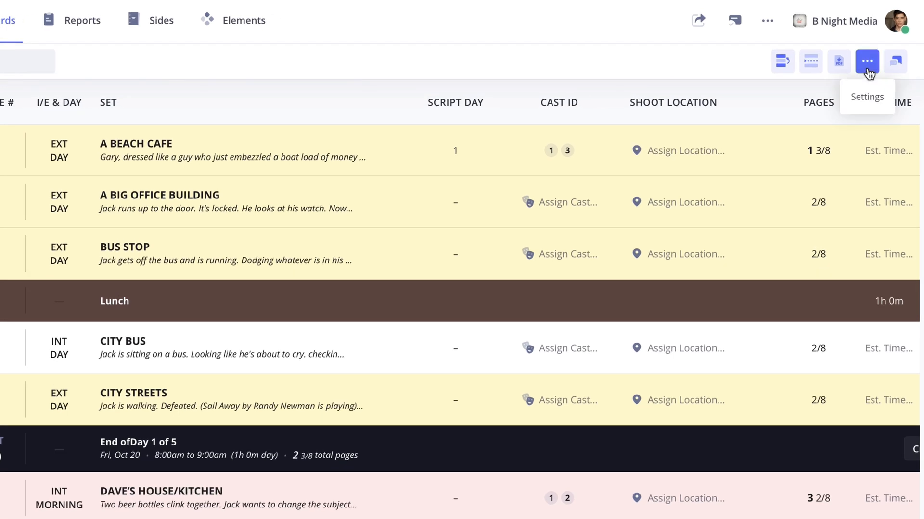
Start Import Script from More Options and pick the shooting script file, reaching the v3 naming dialog
click(867, 61)
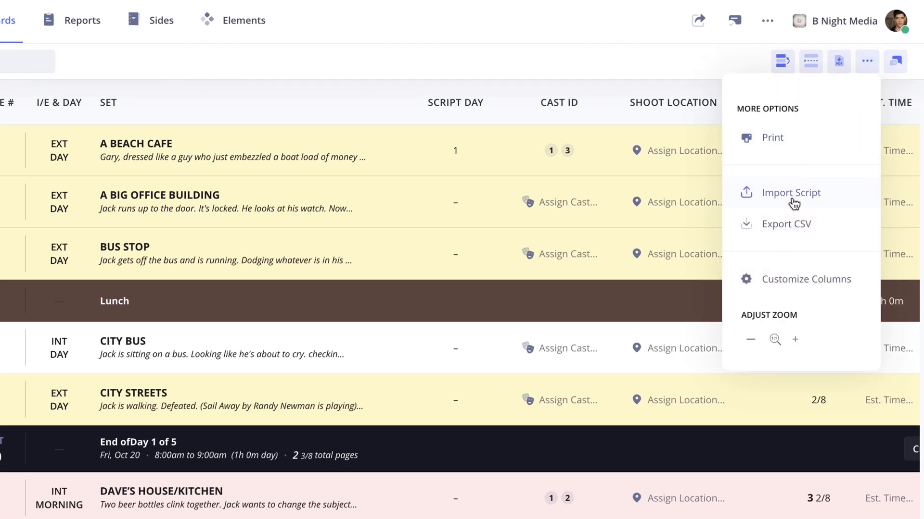
click(790, 192)
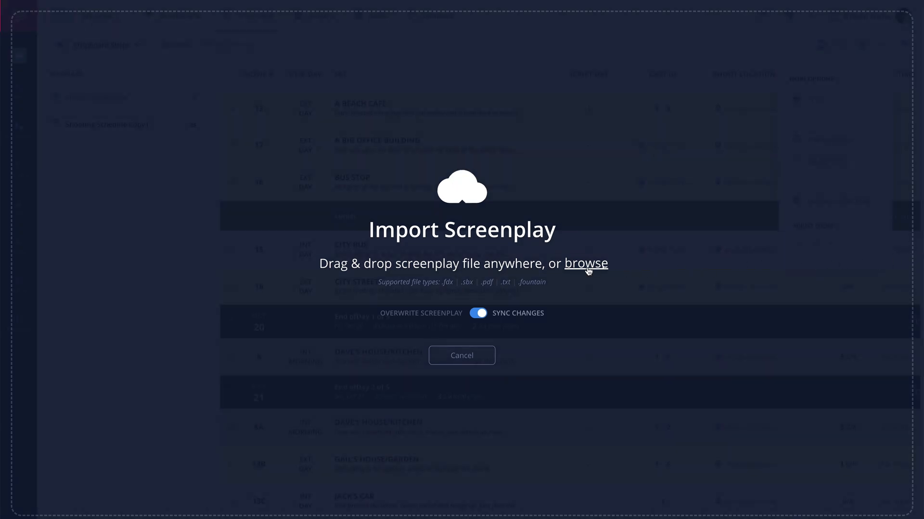
click(586, 264)
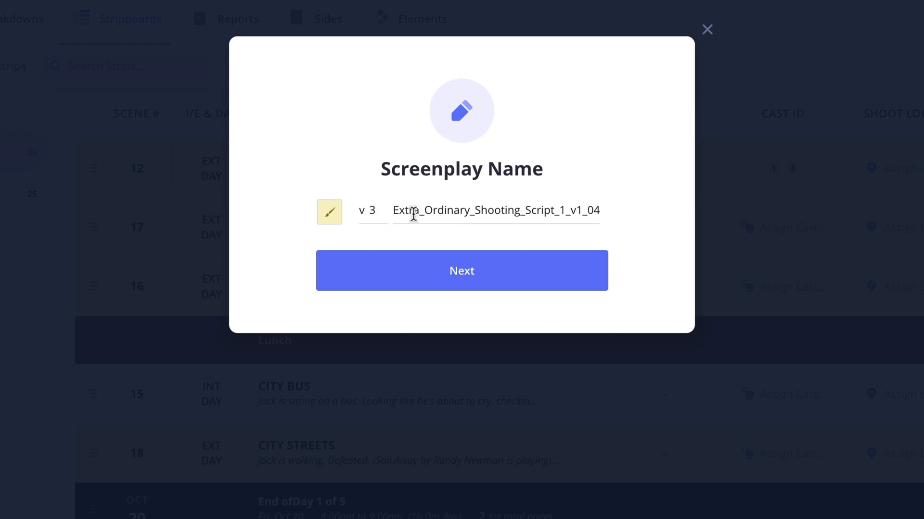
mouse_move(493, 259)
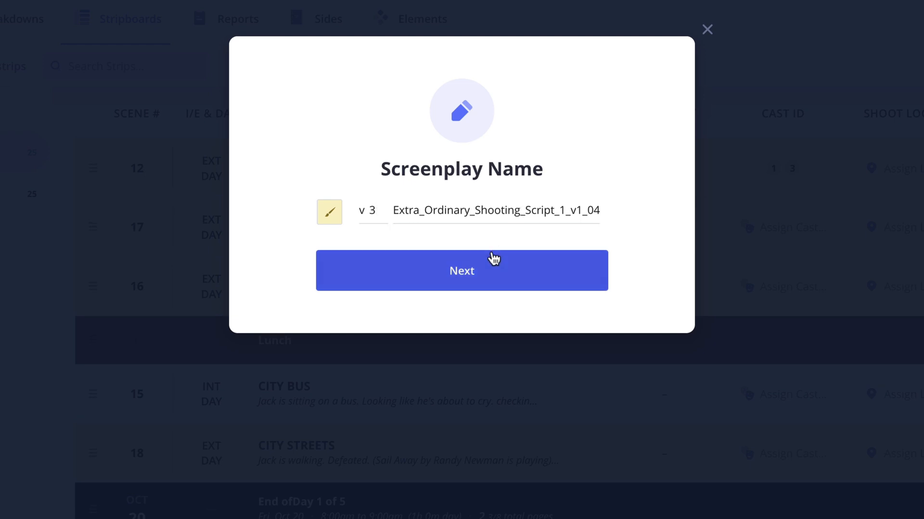
Accept the v3 name and compare scene 5 between the current v2.1 and new v3 screenplays
click(461, 271)
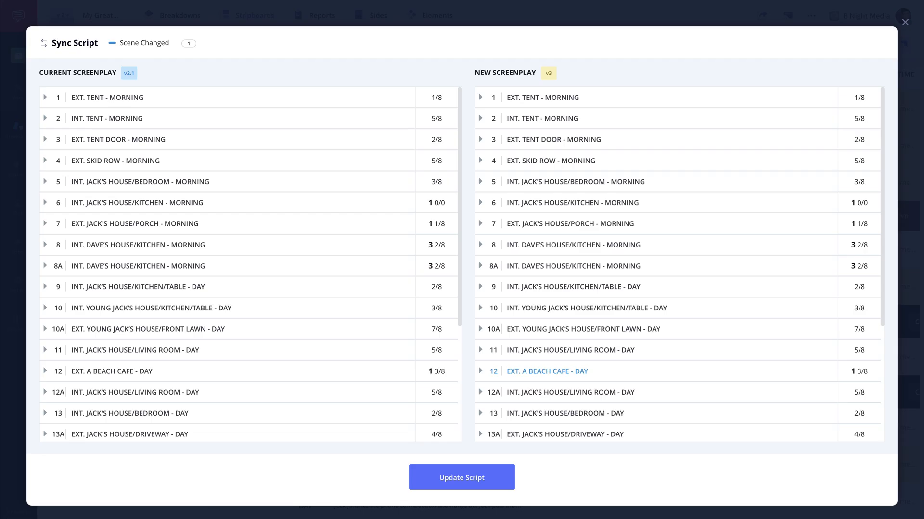
click(45, 97)
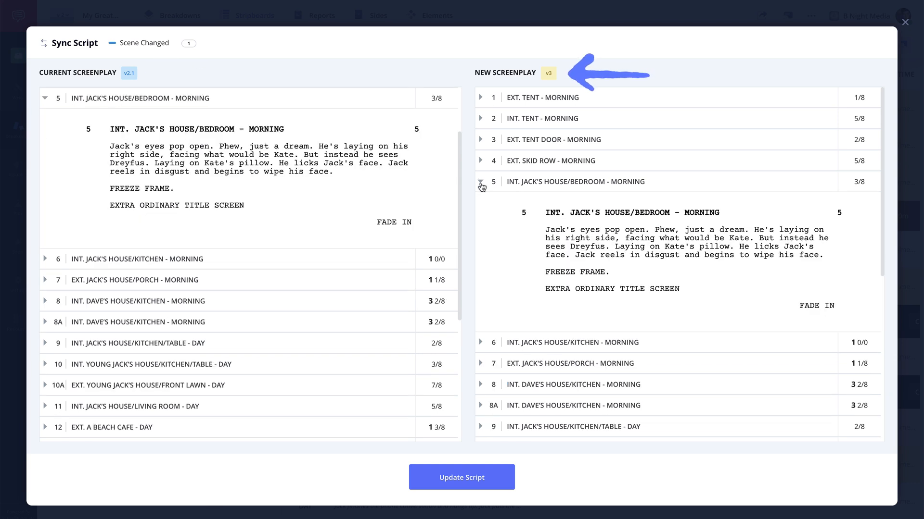
click(45, 98)
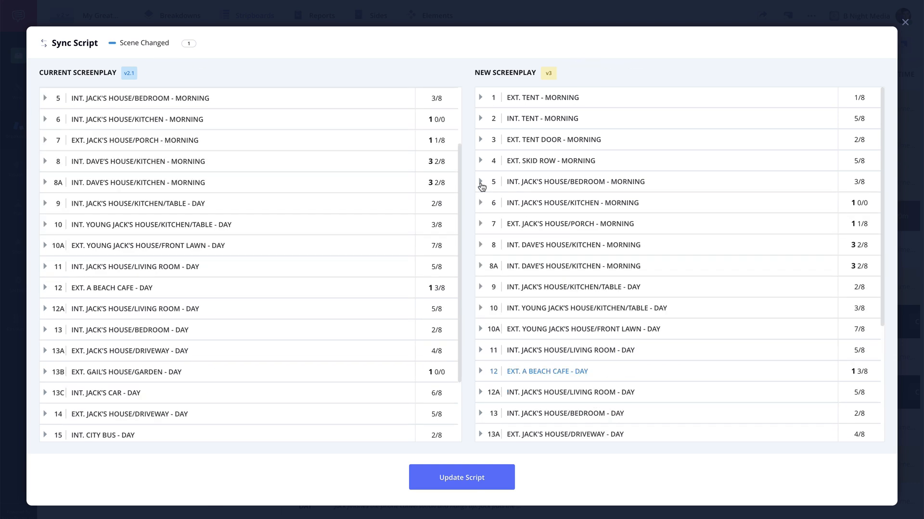
click(461, 478)
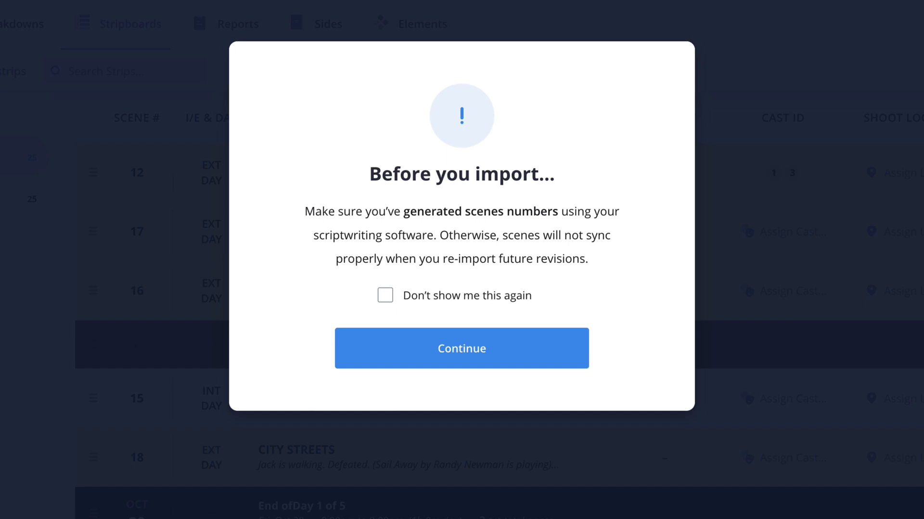
Continue past the Before you import scene-numbering warning
click(461, 348)
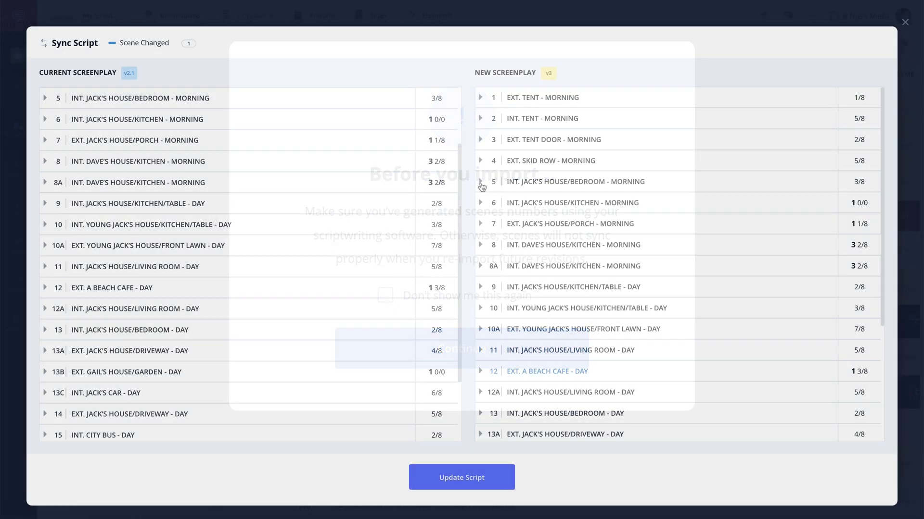
click(456, 348)
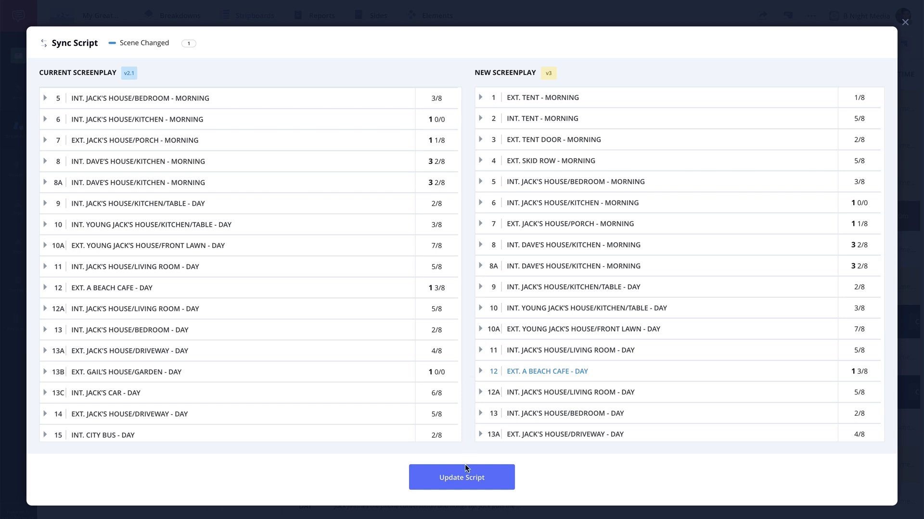
Update the stripboard to the v3 script and review the strips
click(461, 477)
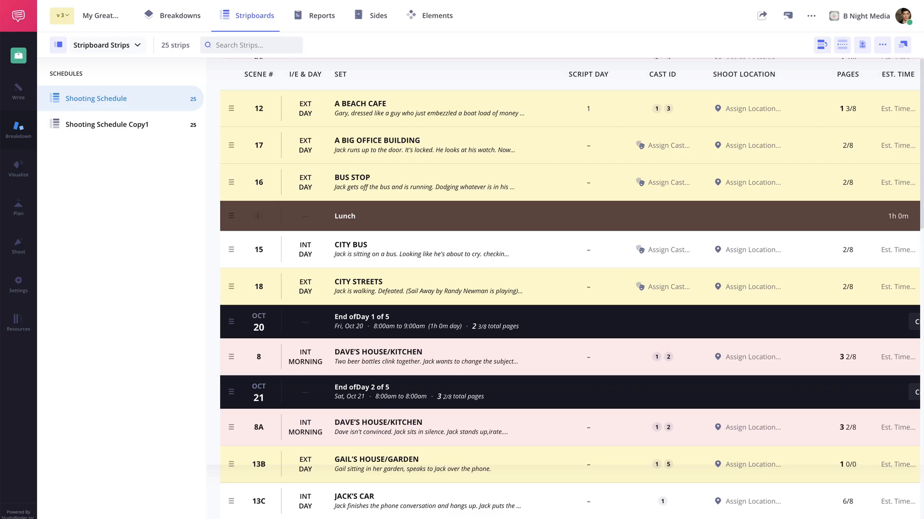
scroll(down, 3)
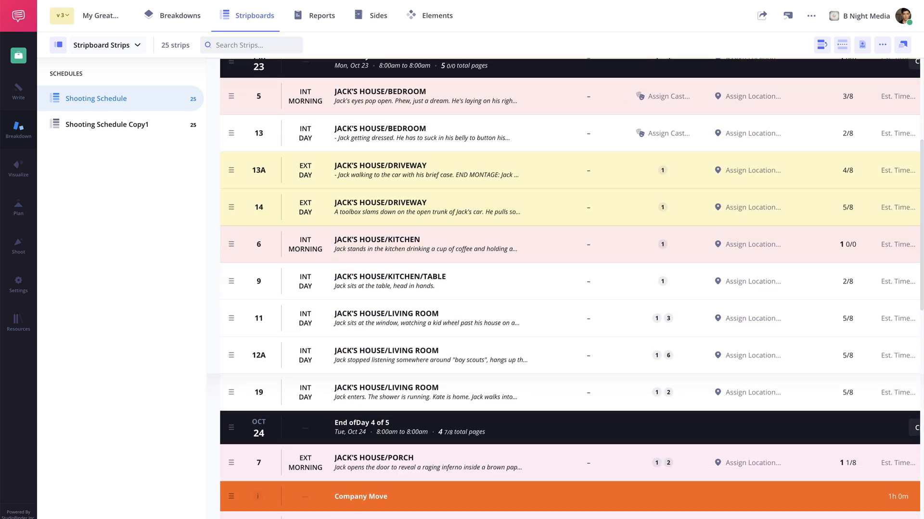
scroll(down, 3)
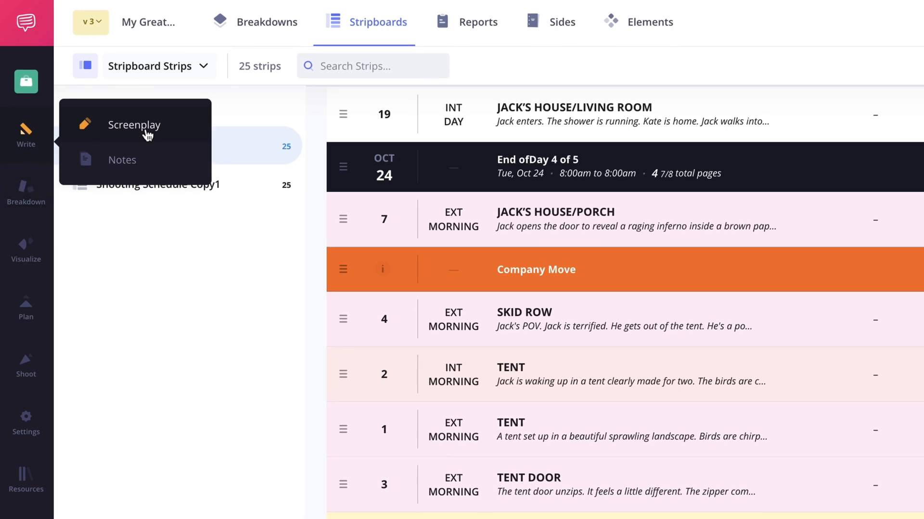
Sync a new revision named Extra_Ordinary_Shooting_Script_1_v1_04 as v4 green and reach the v3-v4 comparison
click(135, 124)
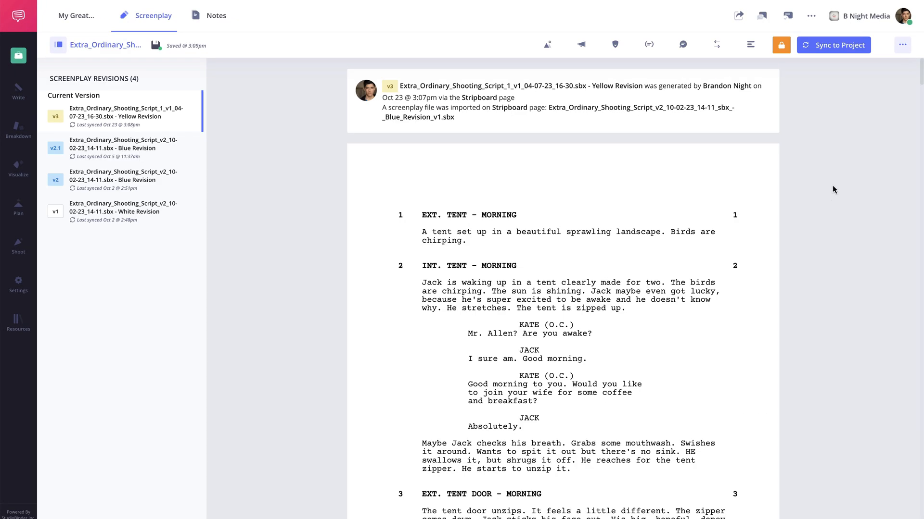
mouse_move(839, 53)
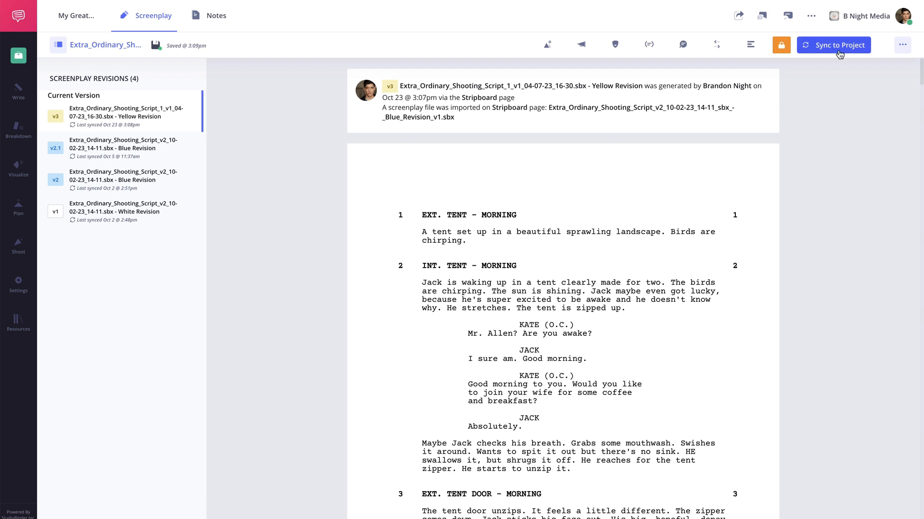
click(832, 45)
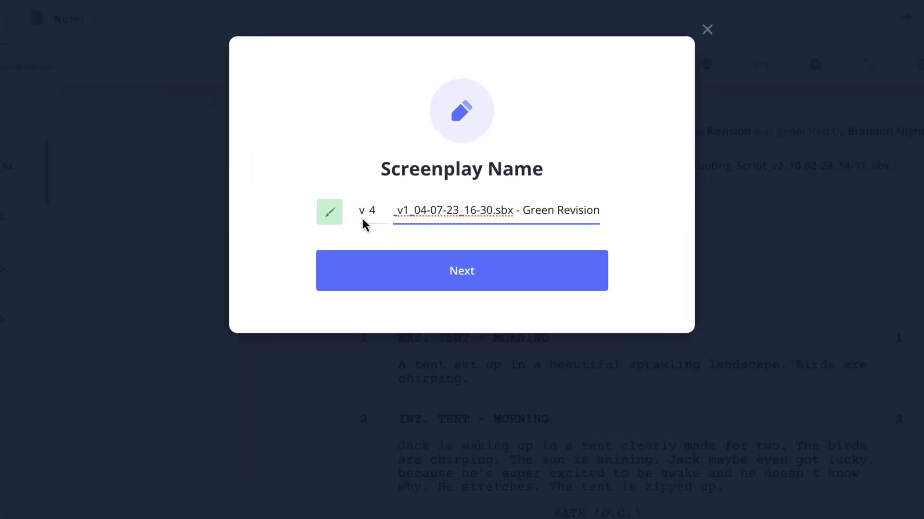
text(Extra_Ordinary_Shooting_Script_1_v1_04)
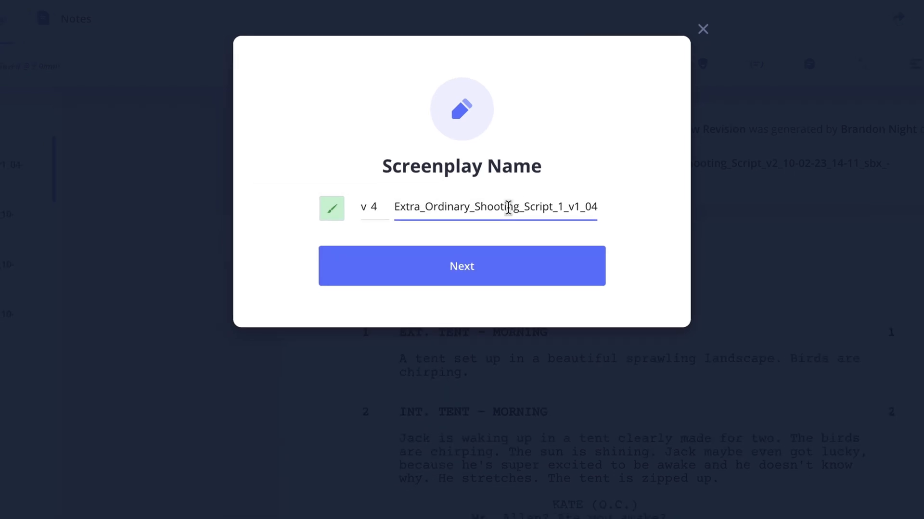
click(461, 266)
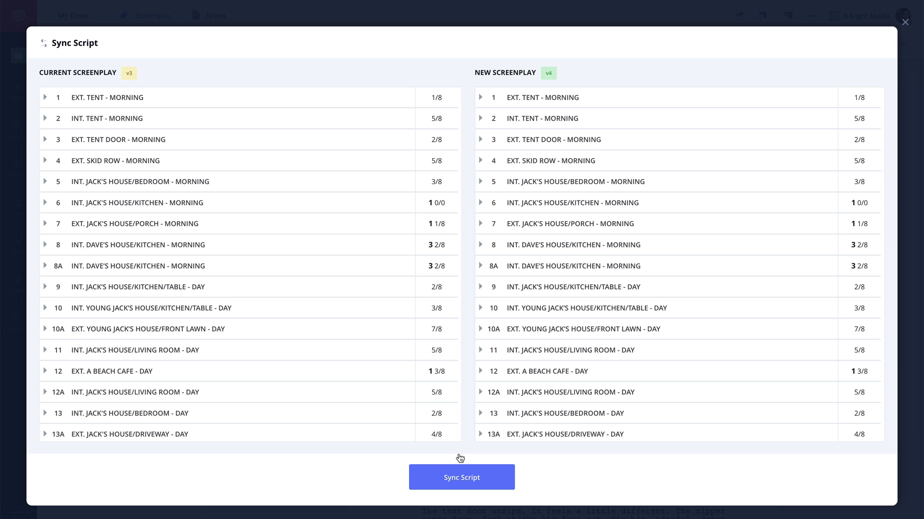
Sync the v4 screenplay into the project and return to the stripboard now on version 4
click(461, 477)
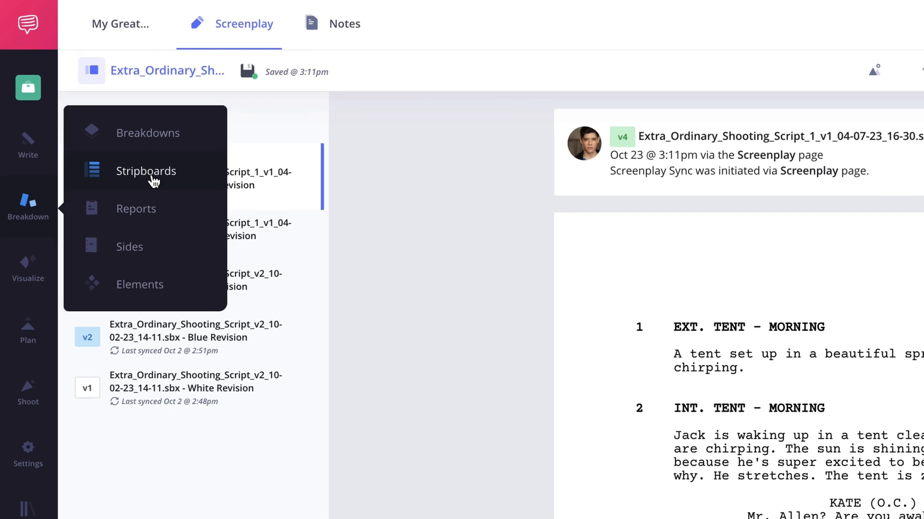
click(145, 171)
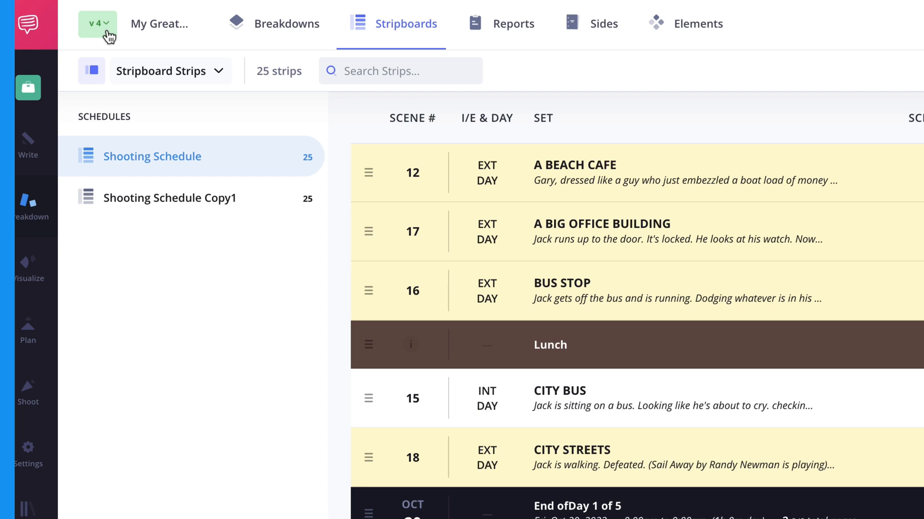
Show the Shooting Schedule report built from script v4 Green Revision and review its day-by-day scenes
click(503, 23)
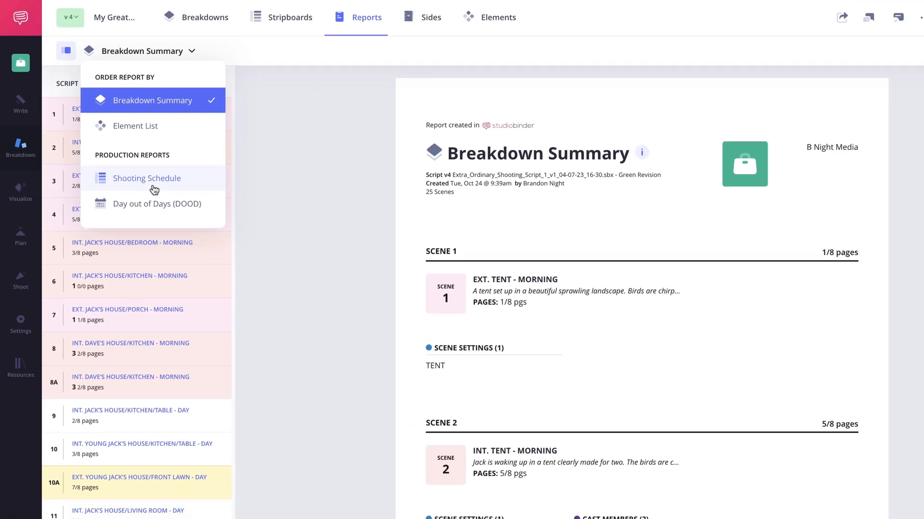
click(144, 178)
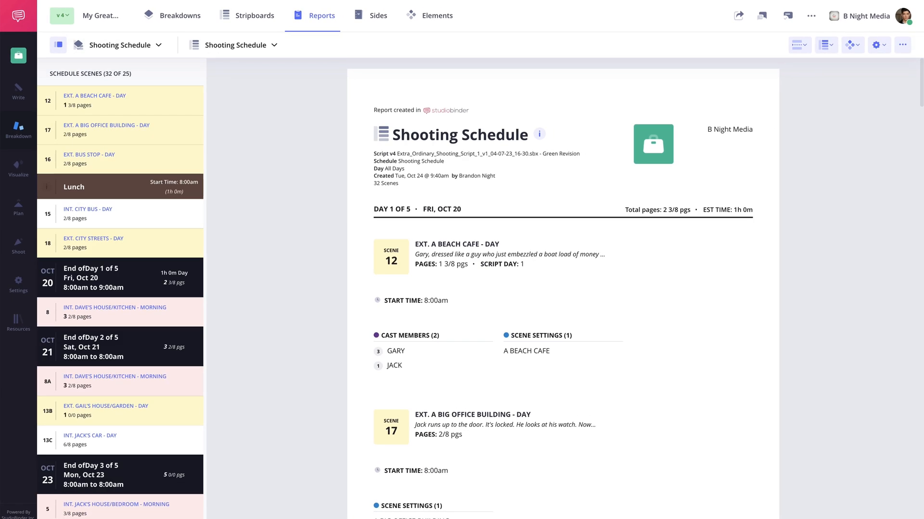
scroll(down, 3)
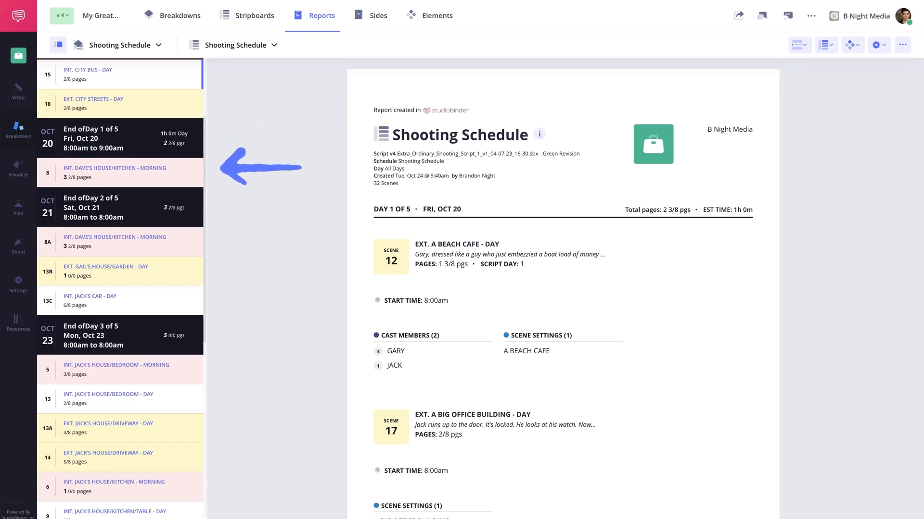
scroll(down, 3)
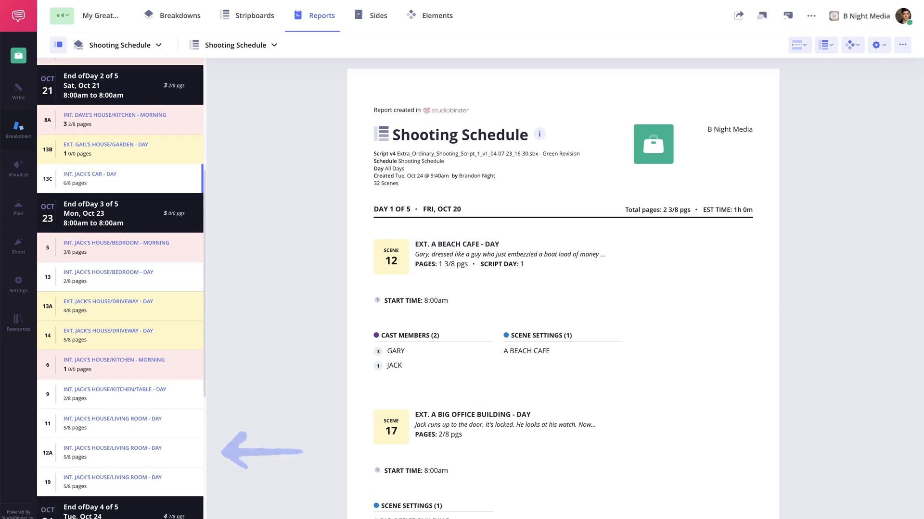